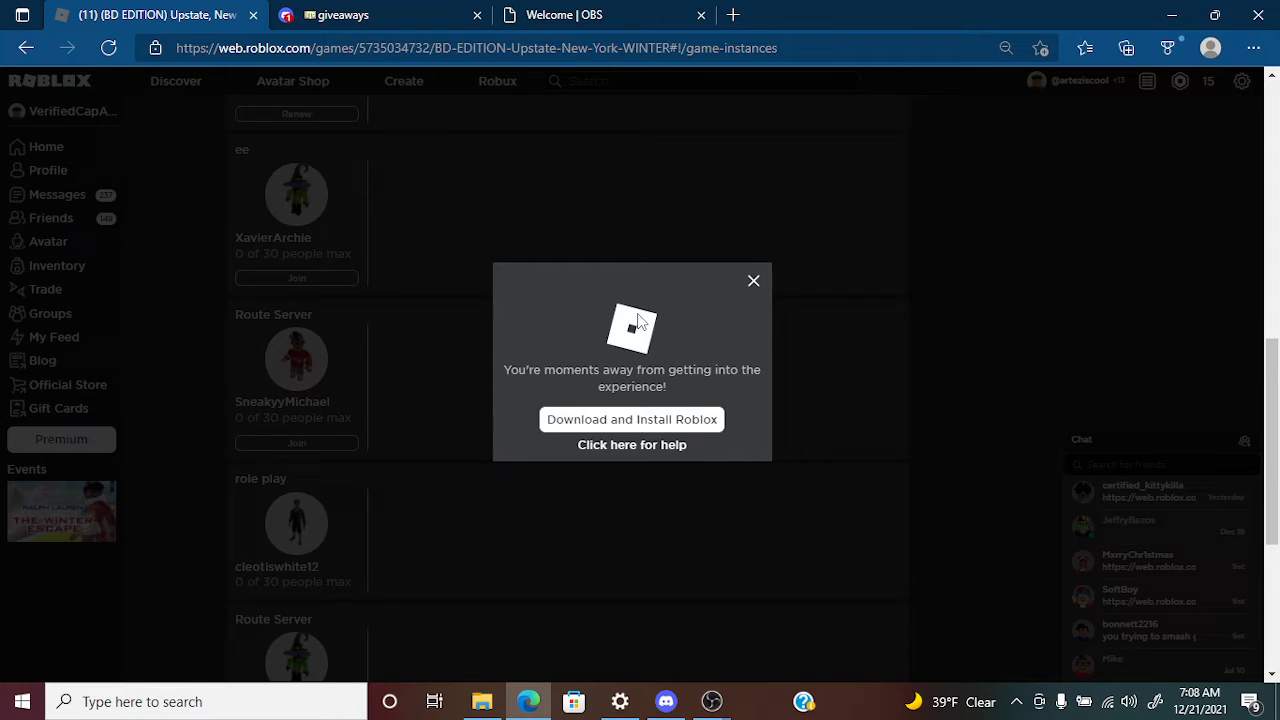
# - Dismiss the 'Download and Install Roblox' popup on the game page
pyautogui.click(752, 280)
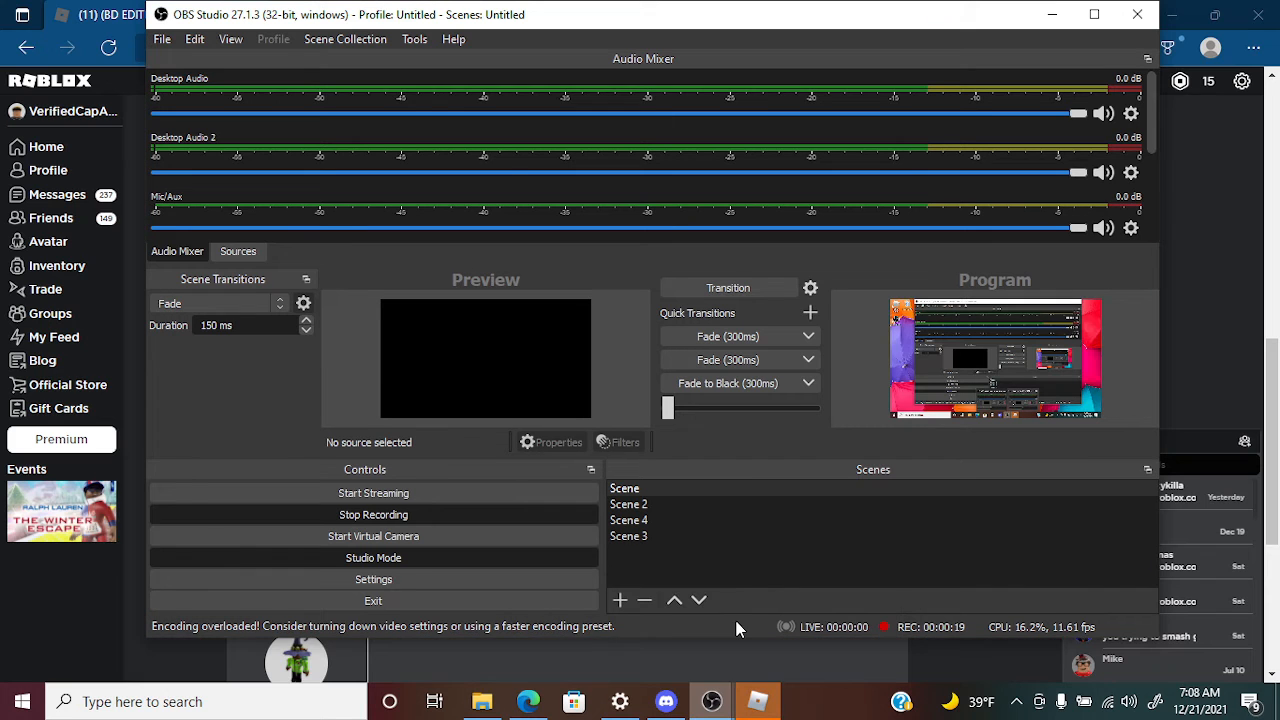
pyautogui.moveTo(898, 232)
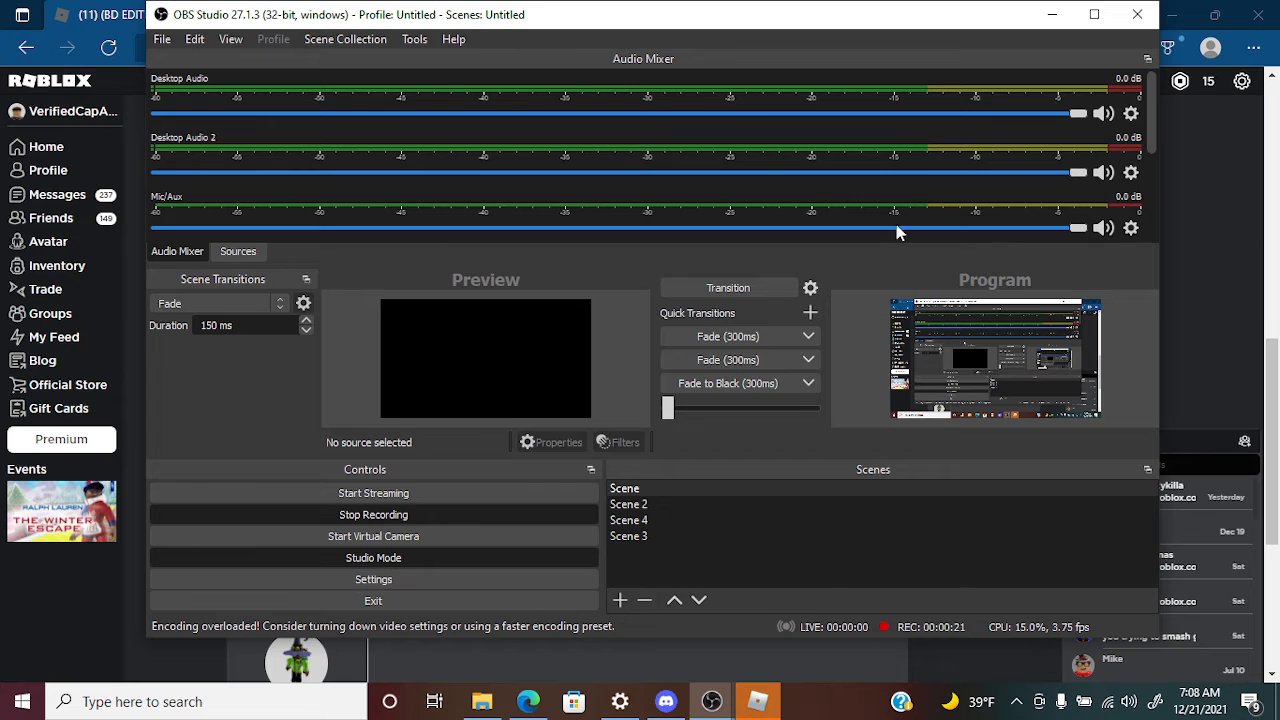
pyautogui.scroll(-3)
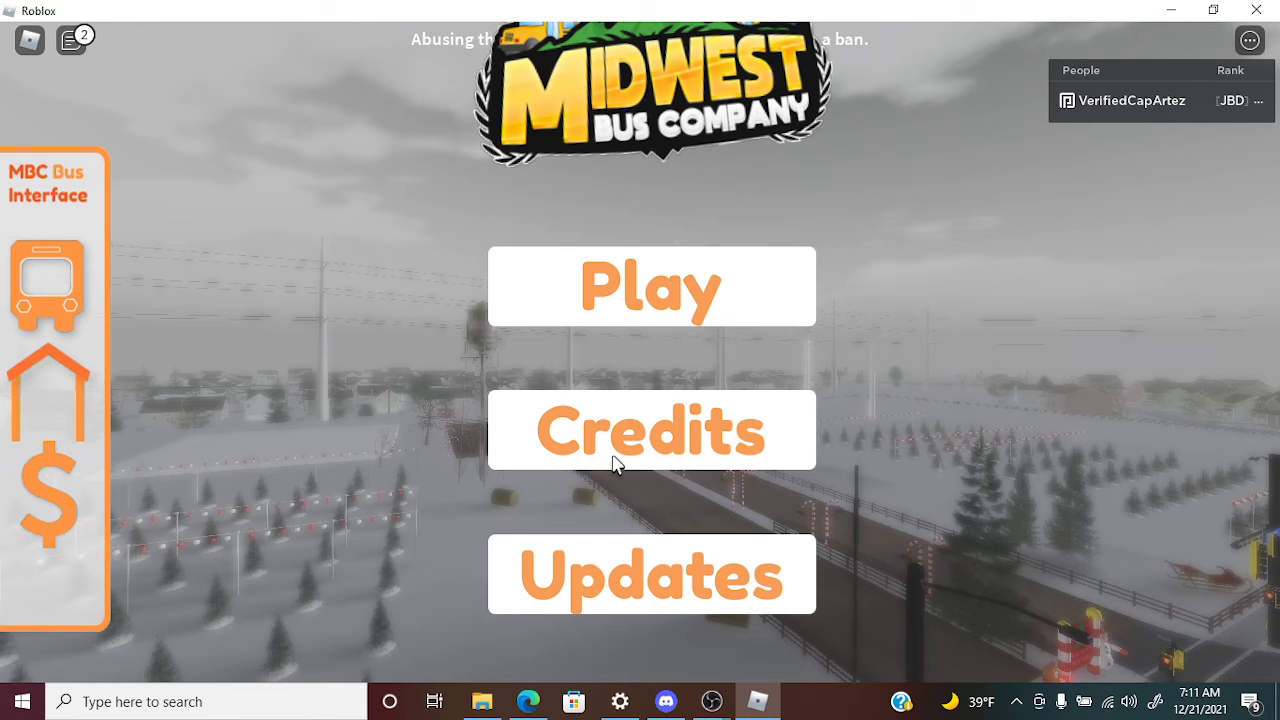
# - Start the Midwest Bus Company game with Play
pyautogui.click(652, 284)
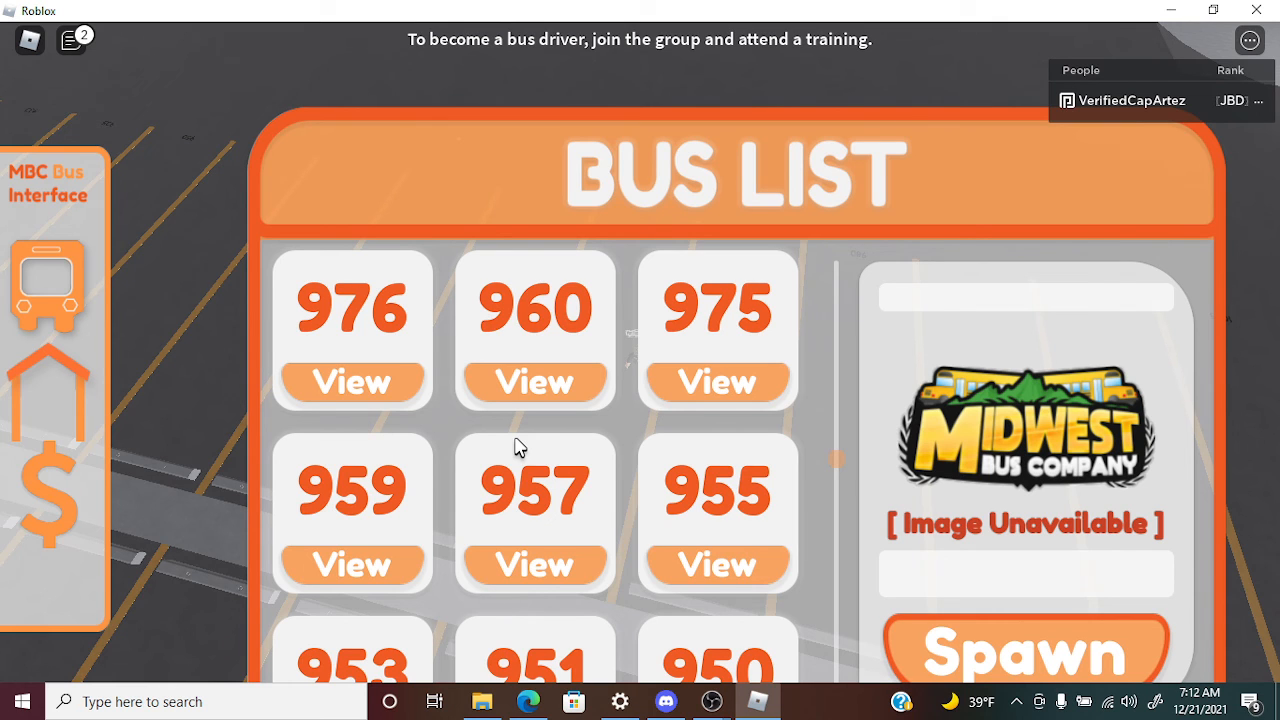
# - Spawn bus 979, then bring up the Garage panel listing it with a despawn option
pyautogui.click(1024, 650)
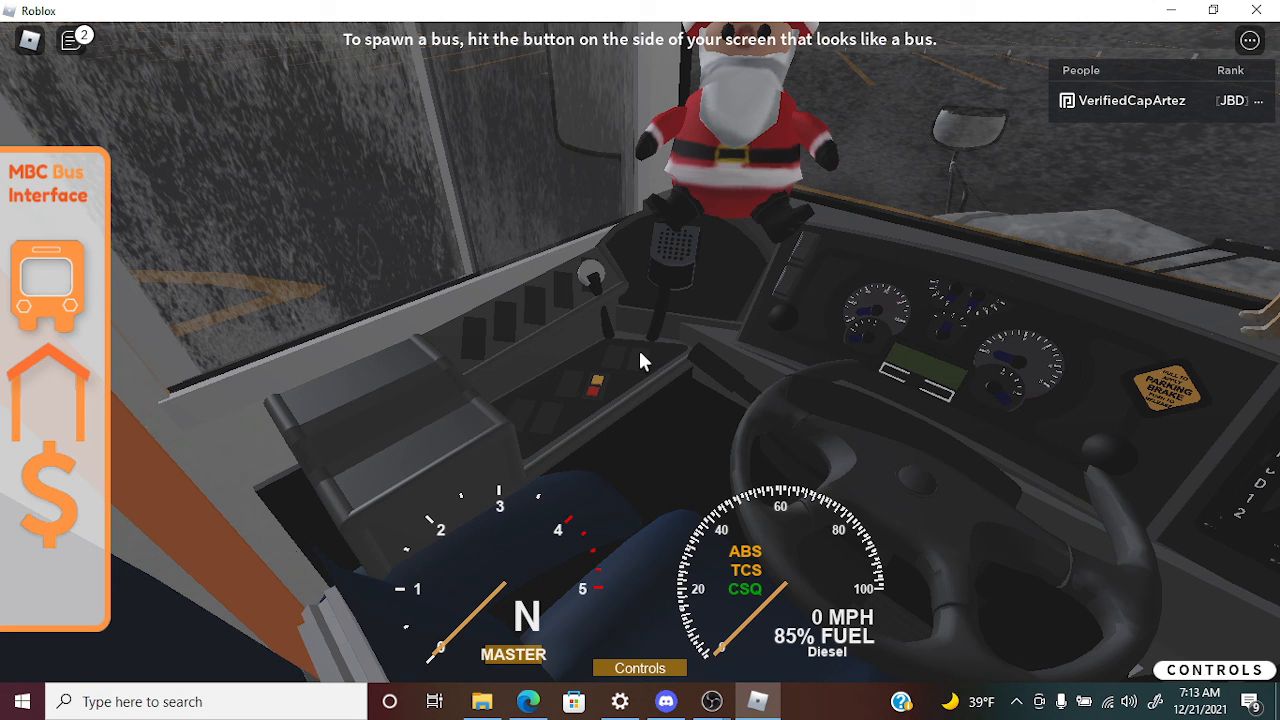
pyautogui.click(48, 284)
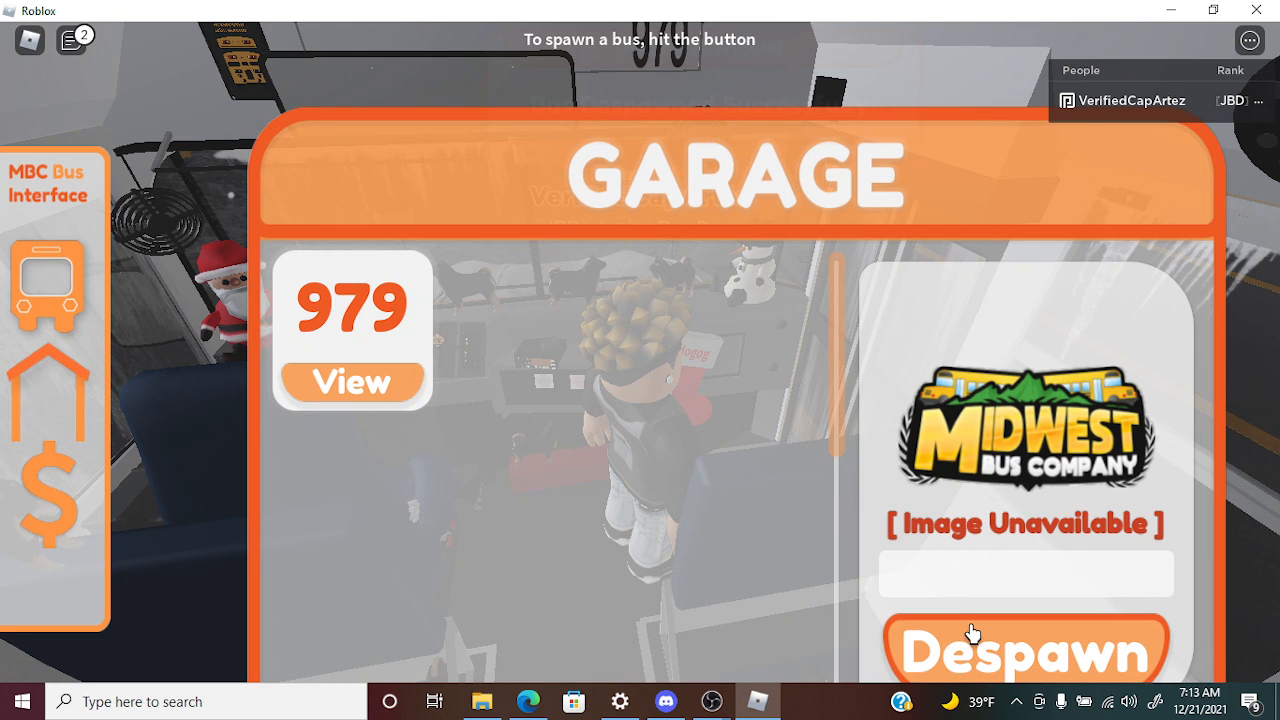